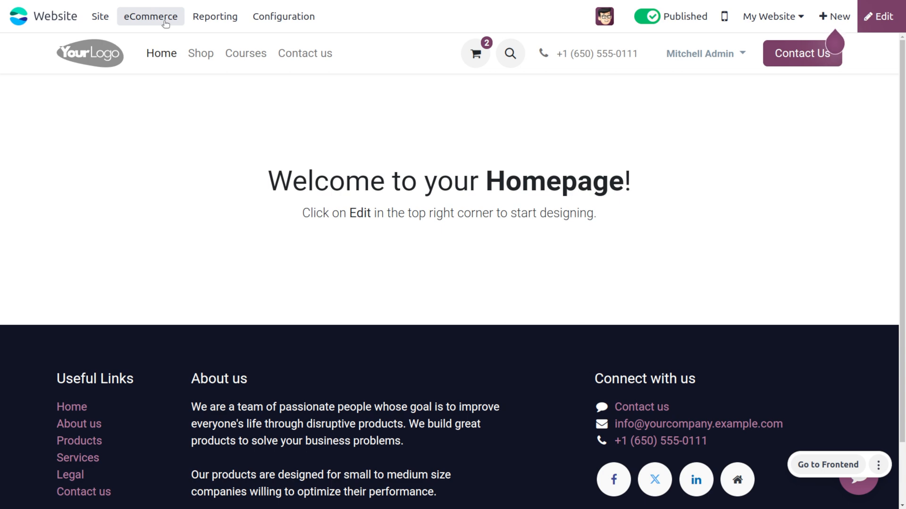
mouse_move(170, 17)
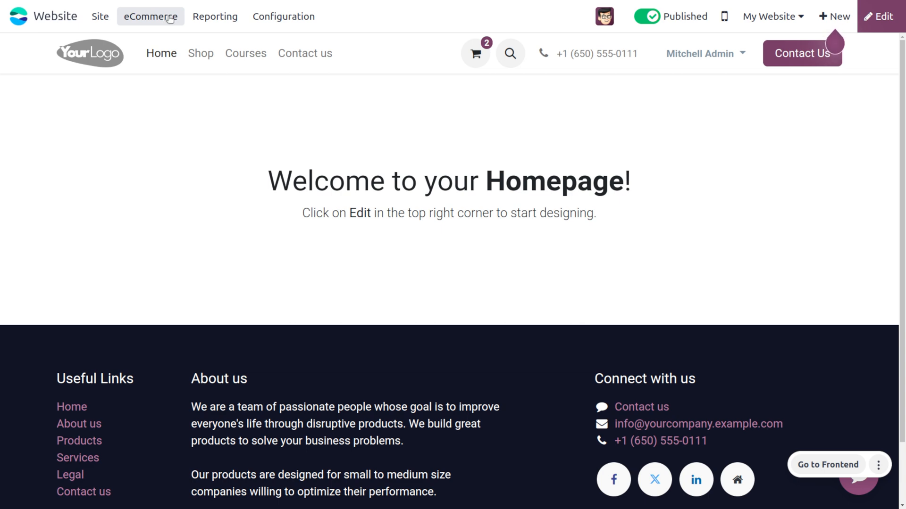
Step: Bring up the Website Configuration menu from the homepage top bar
left_click(283, 16)
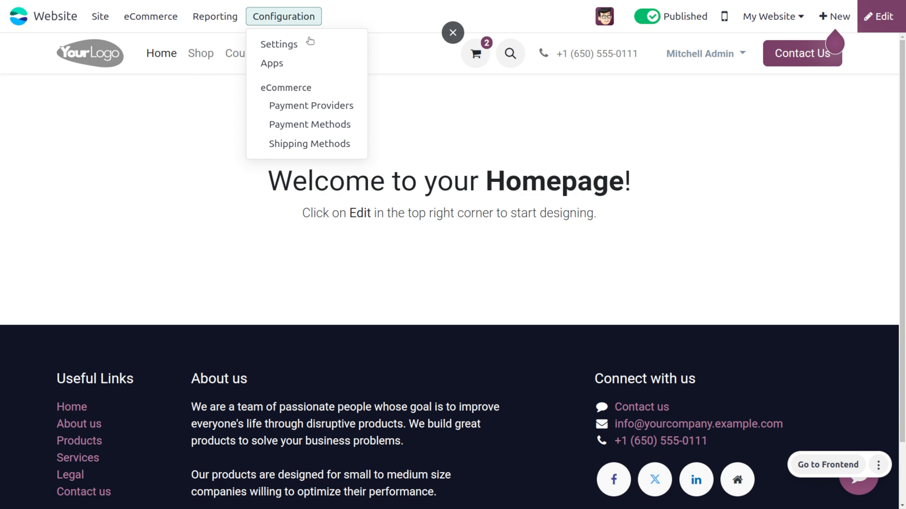
left_click(278, 43)
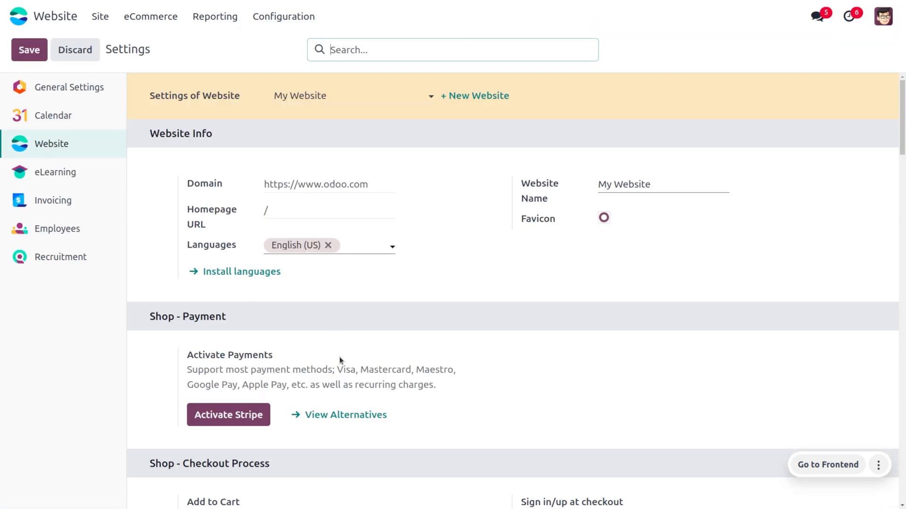
scroll("down", 3)
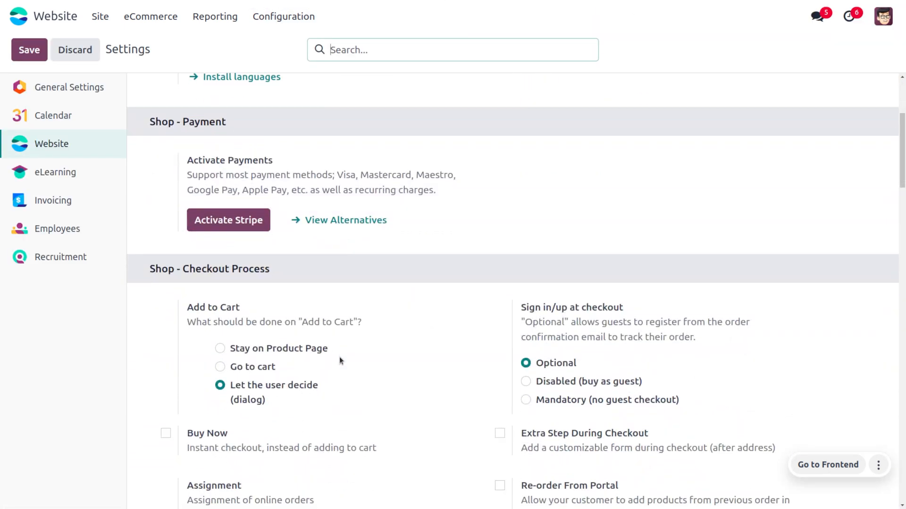
scroll("down", 3)
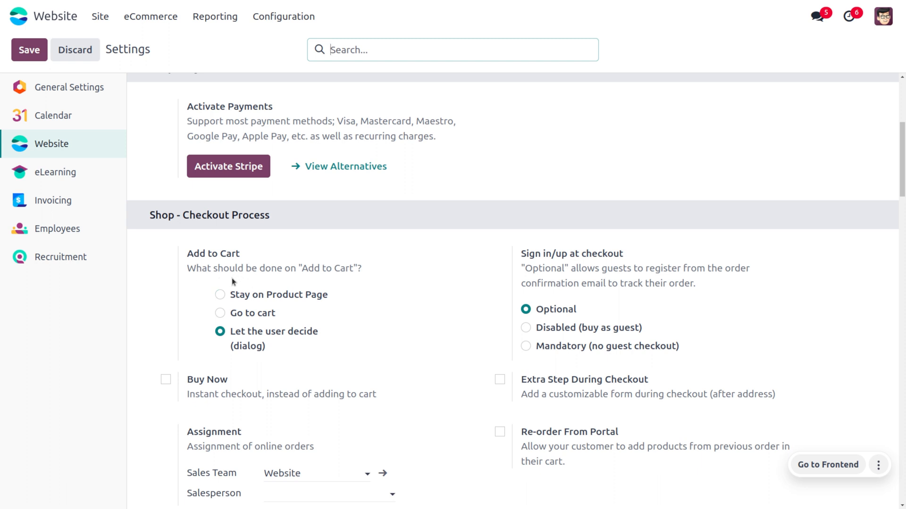
mouse_move(334, 277)
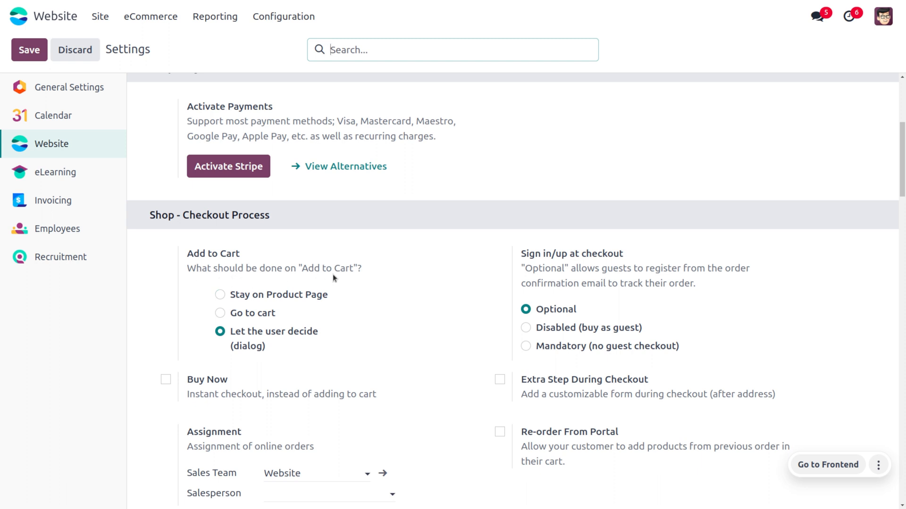
mouse_move(338, 279)
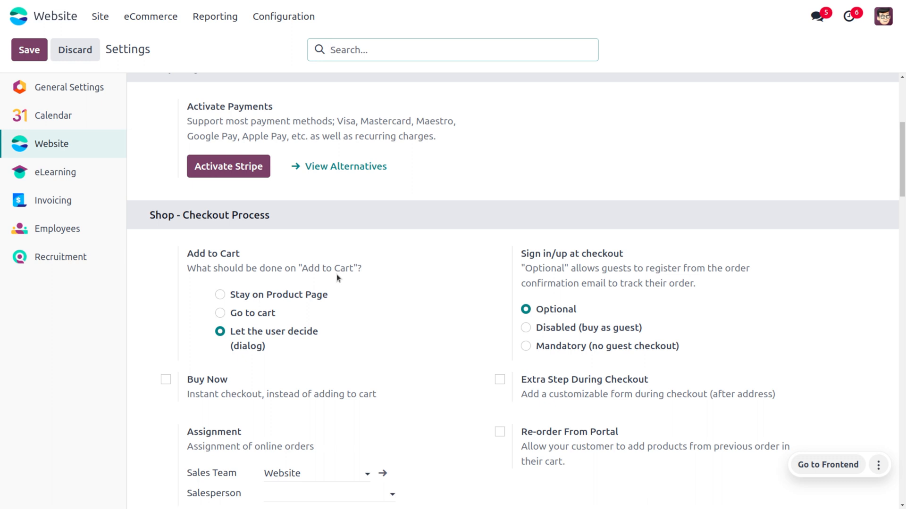
mouse_move(249, 346)
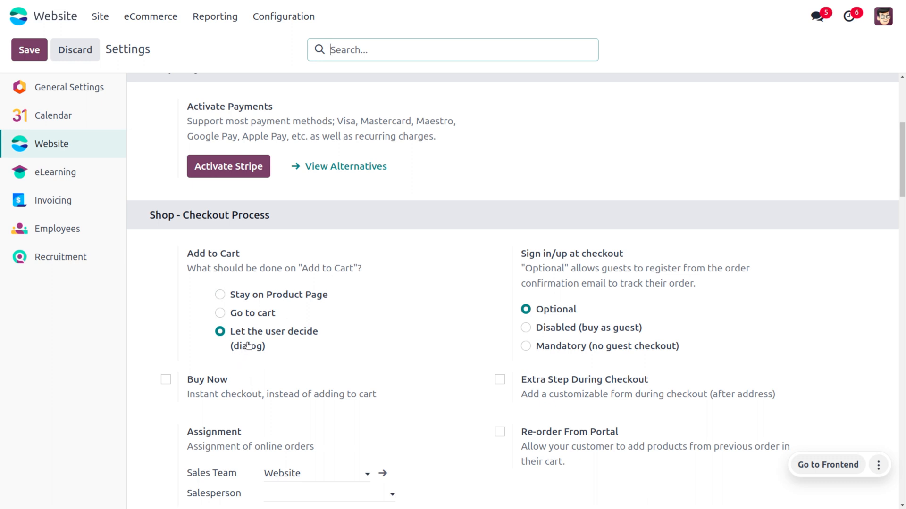
mouse_move(305, 355)
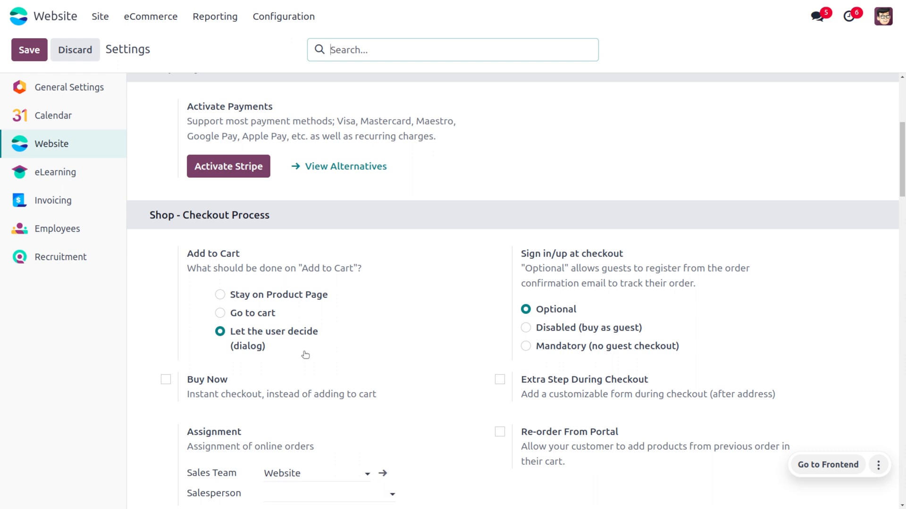
mouse_move(104, 34)
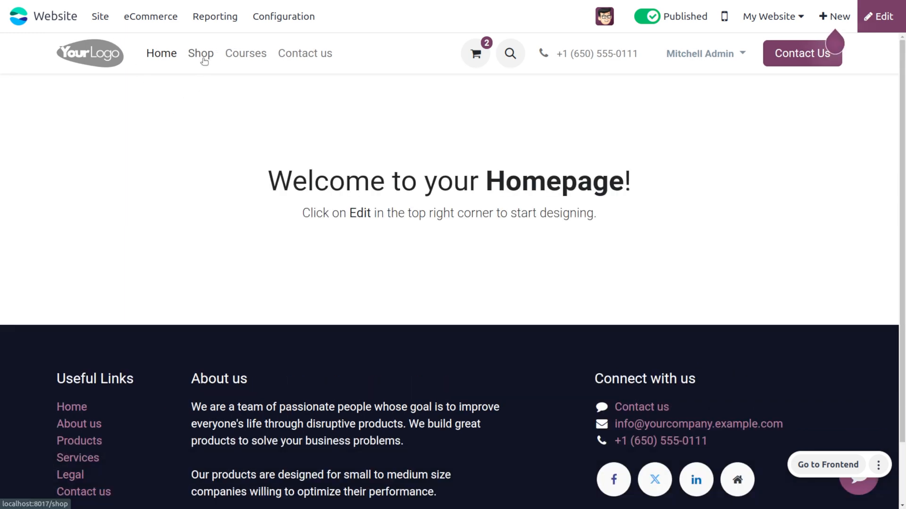
Step: Go to the online Shop product listing from the website header
left_click(200, 53)
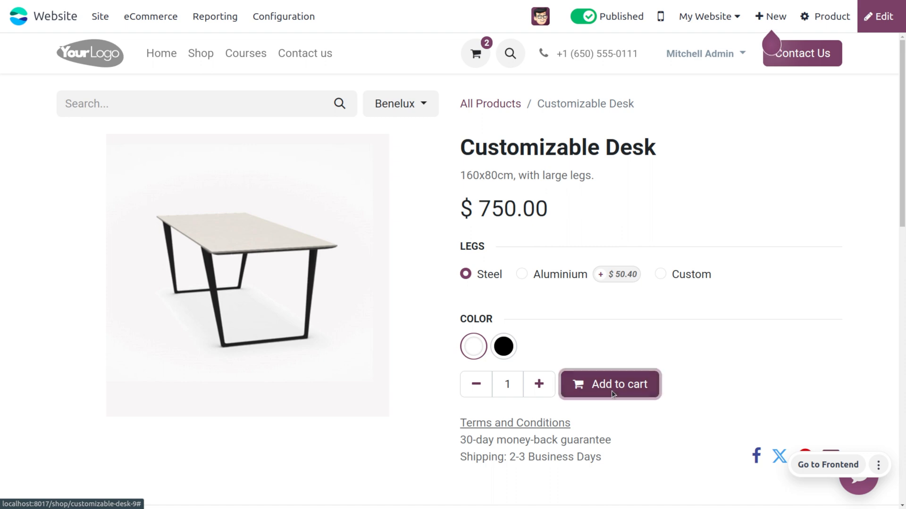
Step: Add the white steel-legged Customizable Desk to the cart and continue shopping, dismissing the notice
left_click(610, 384)
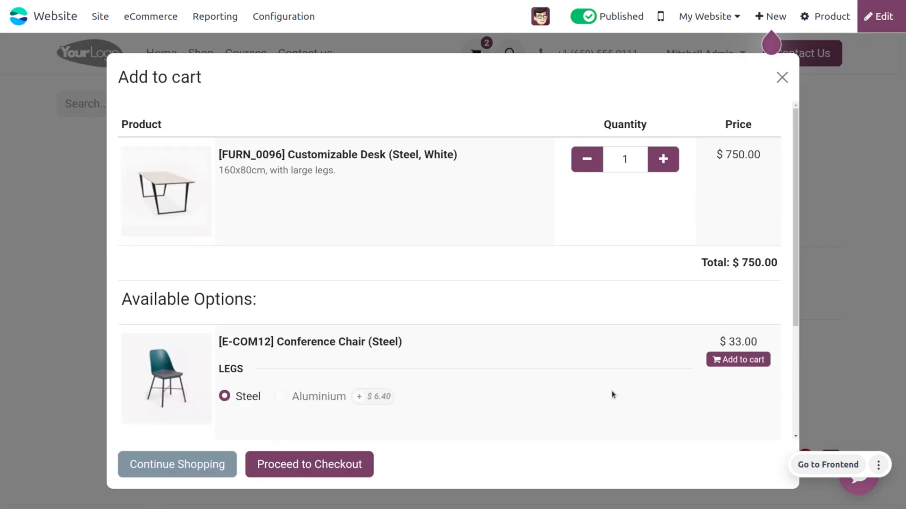
mouse_move(213, 244)
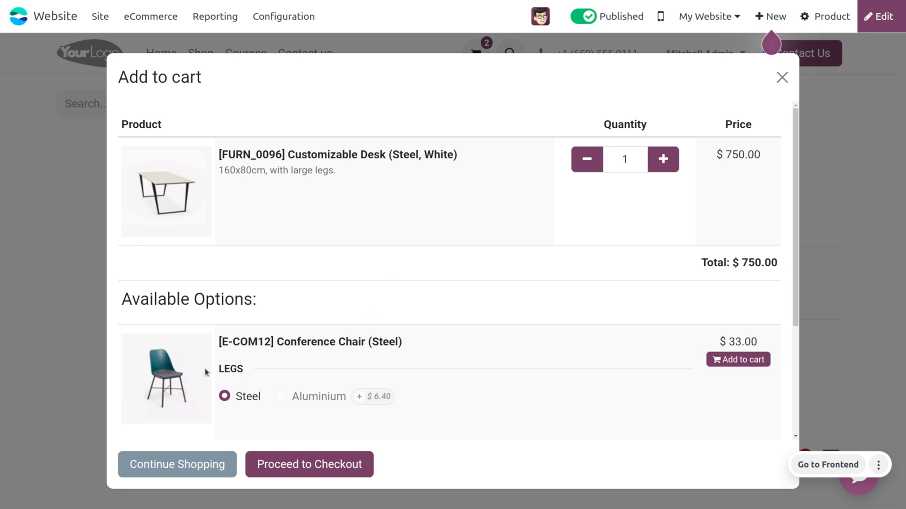
mouse_move(400, 417)
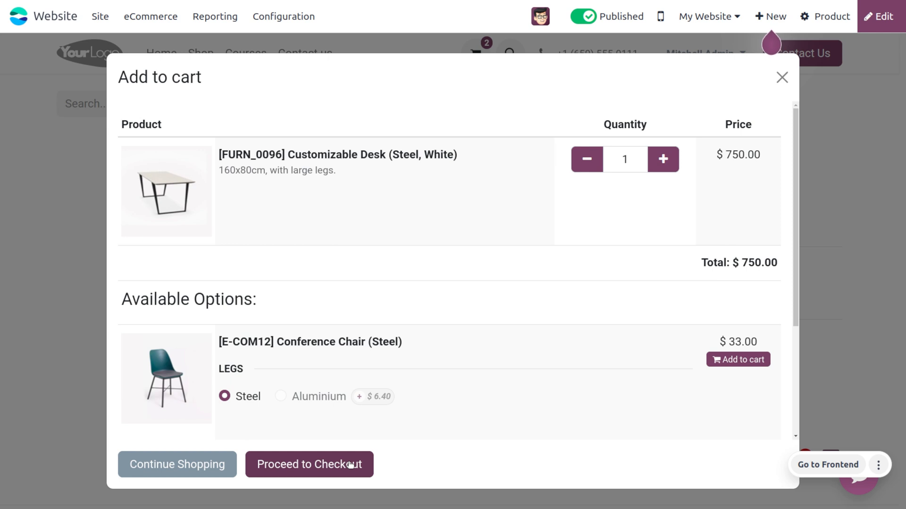
mouse_move(298, 467)
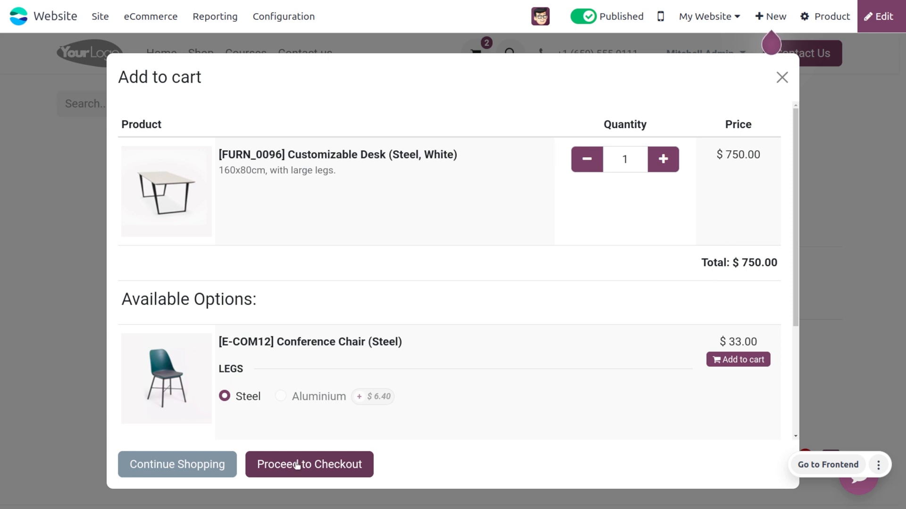
mouse_move(185, 468)
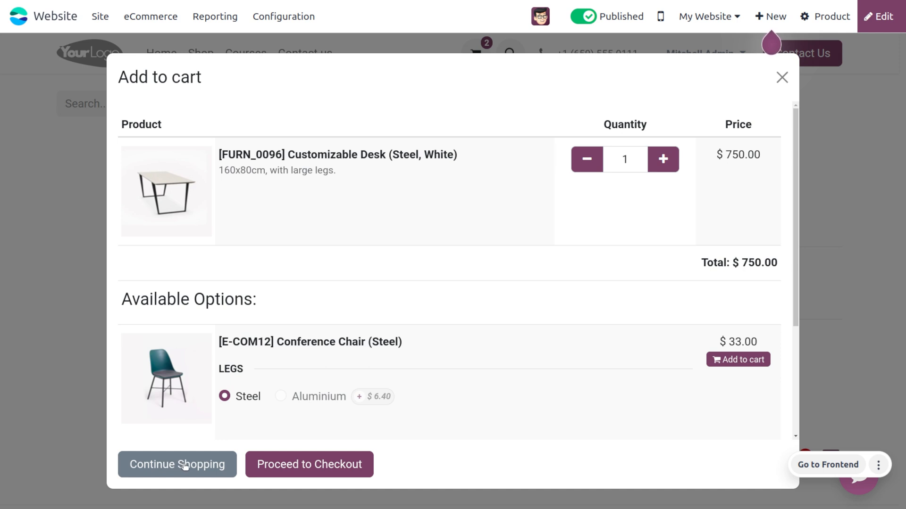
left_click(177, 464)
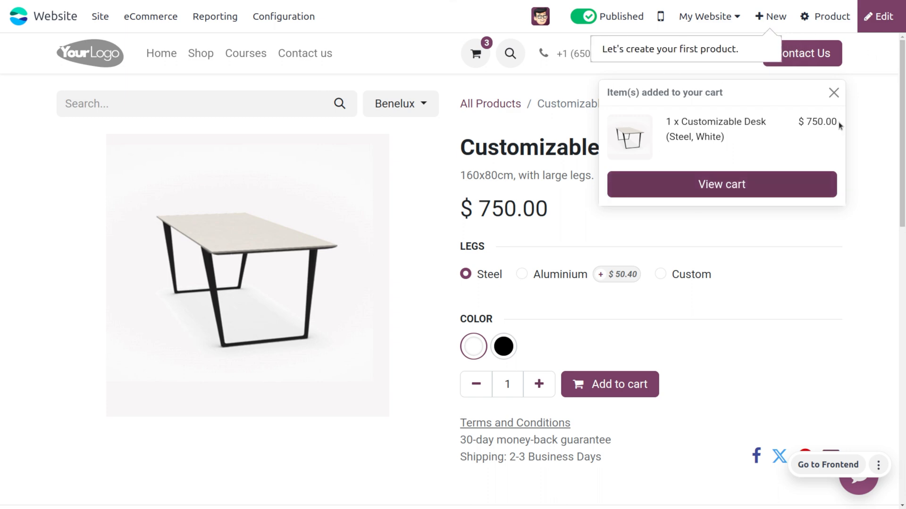
left_click(833, 92)
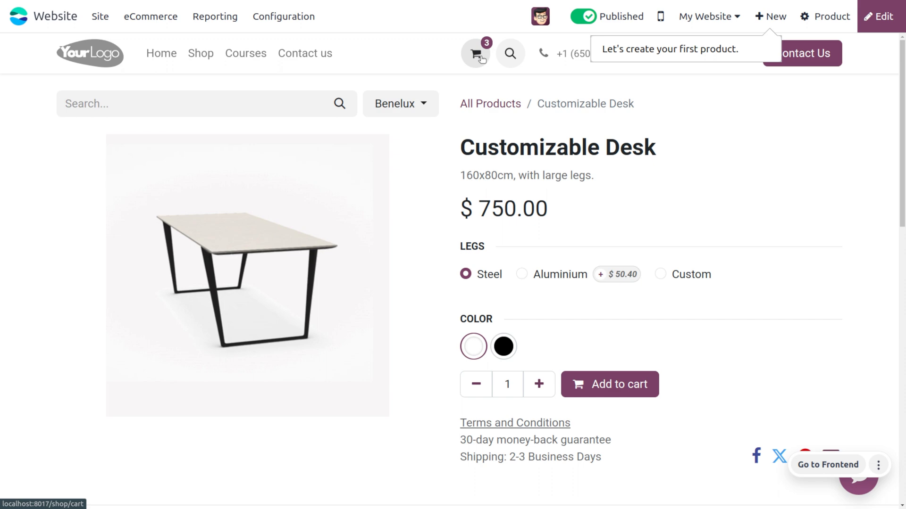
left_click(283, 16)
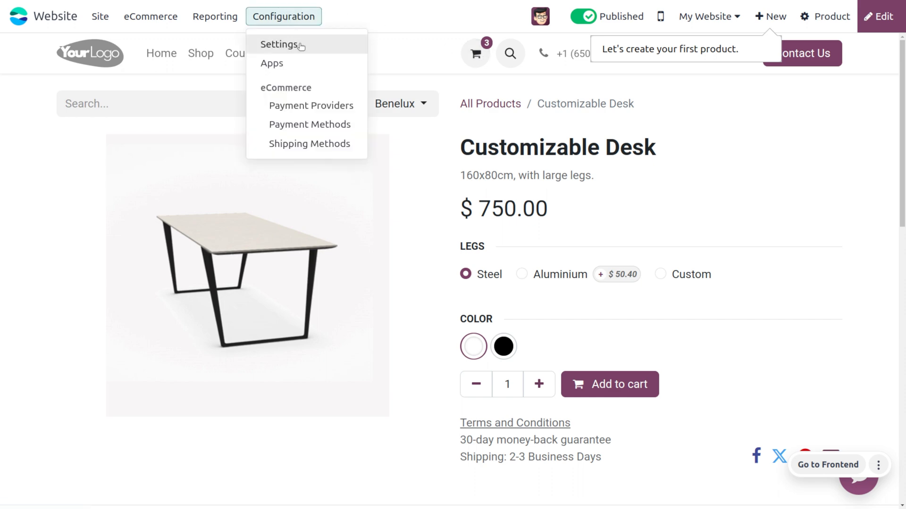
Step: In Website Settings, set Add to Cart to go straight to the cart and save
left_click(281, 44)
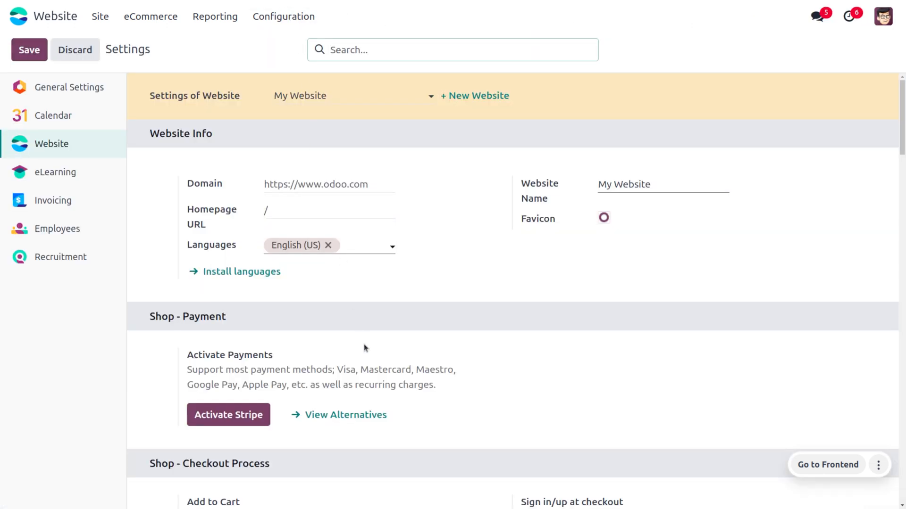
scroll("down", 3)
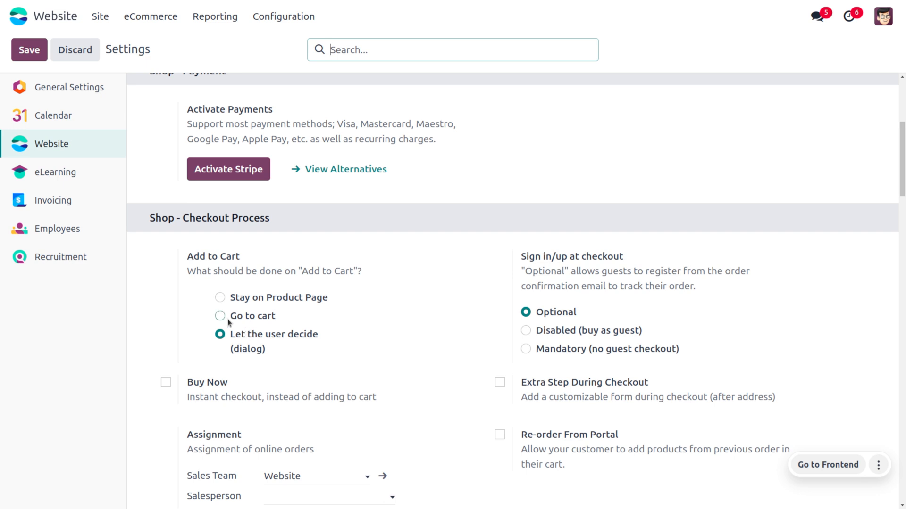
left_click(218, 316)
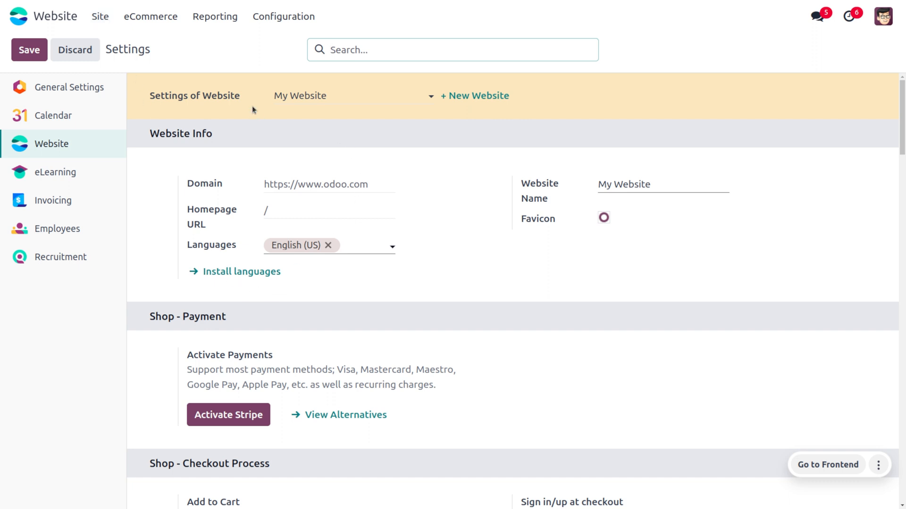
mouse_move(100, 17)
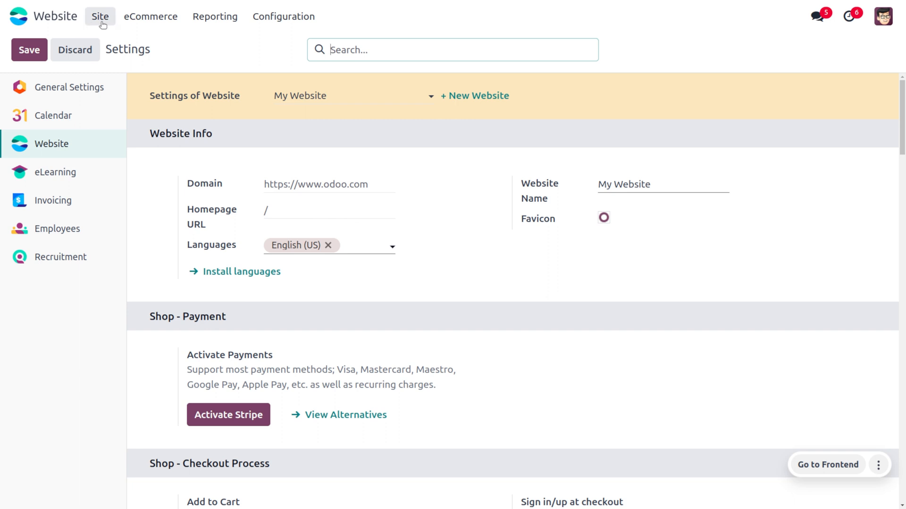
left_click(100, 16)
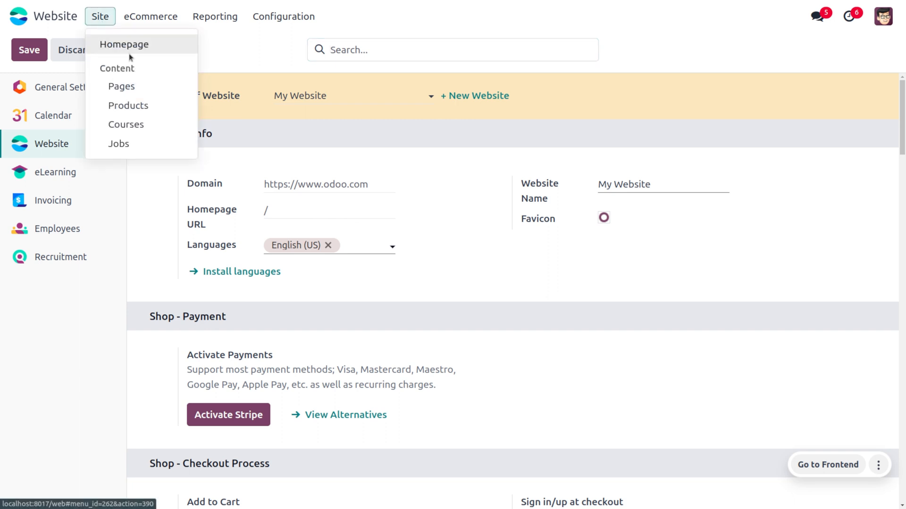
left_click(124, 44)
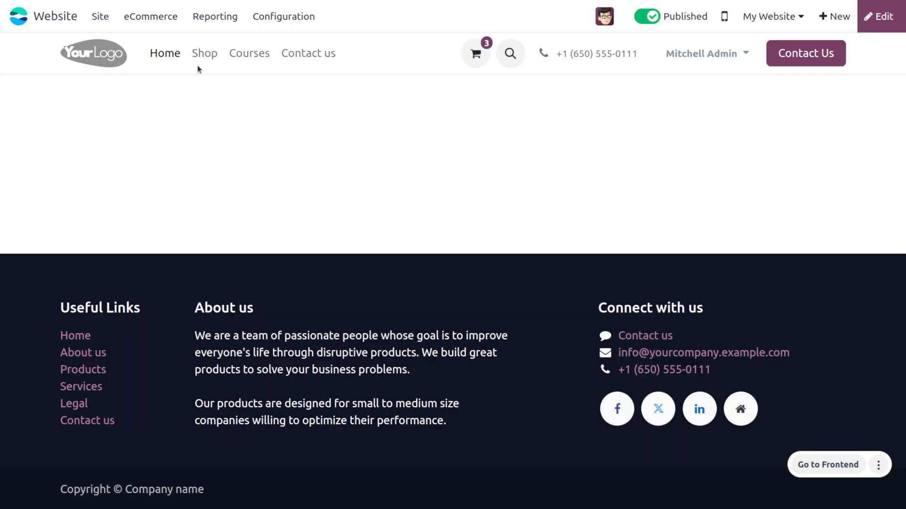
Step: Add the Office Lamp from the Shop to the cart, landing on the order overview
left_click(203, 52)
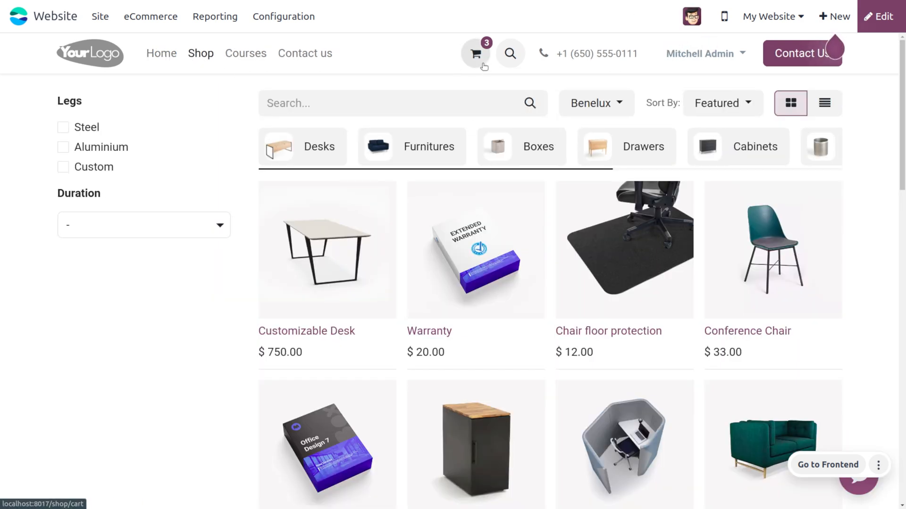
scroll("down", 3)
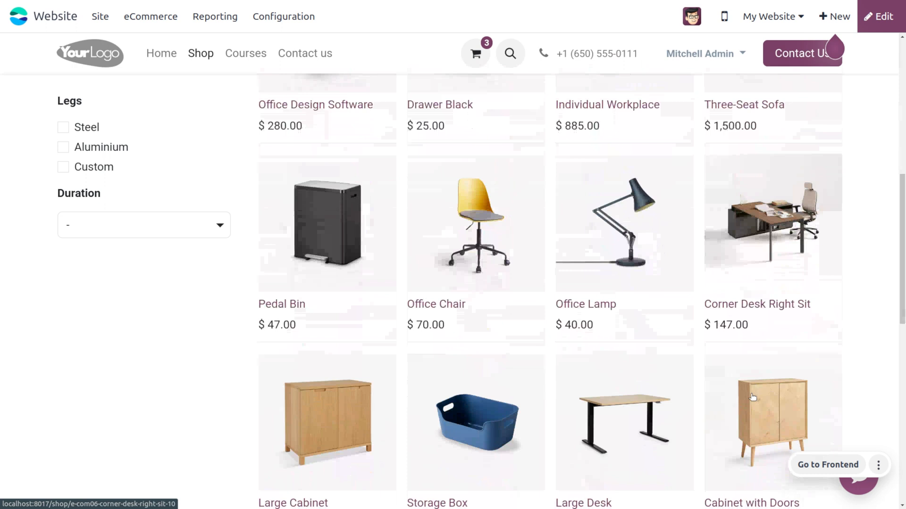
mouse_move(609, 234)
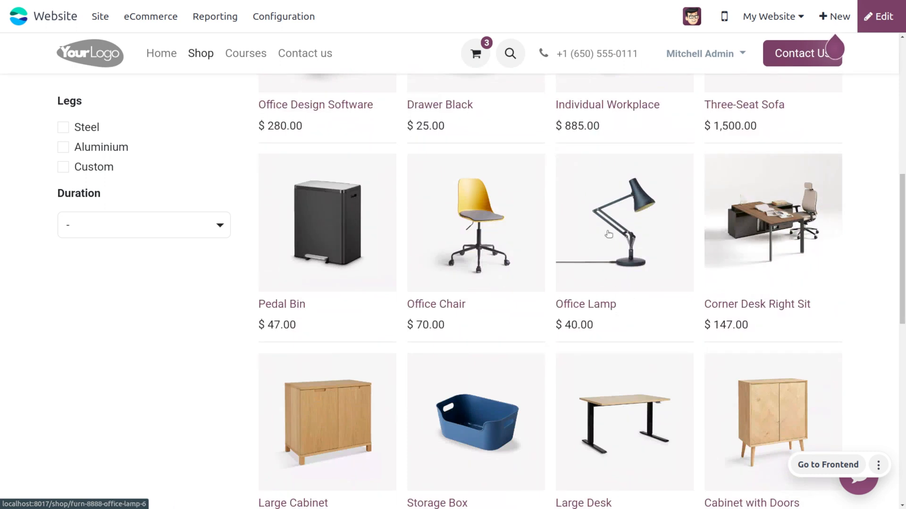
left_click(625, 222)
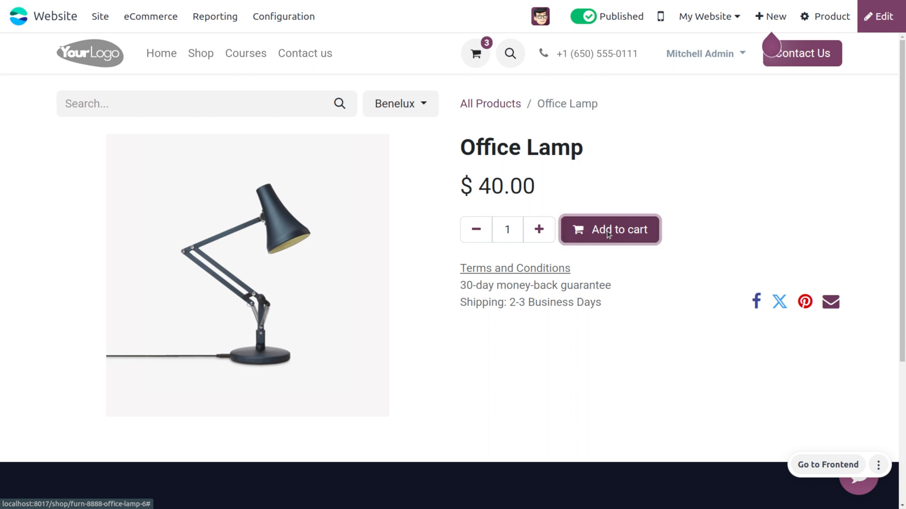
left_click(609, 229)
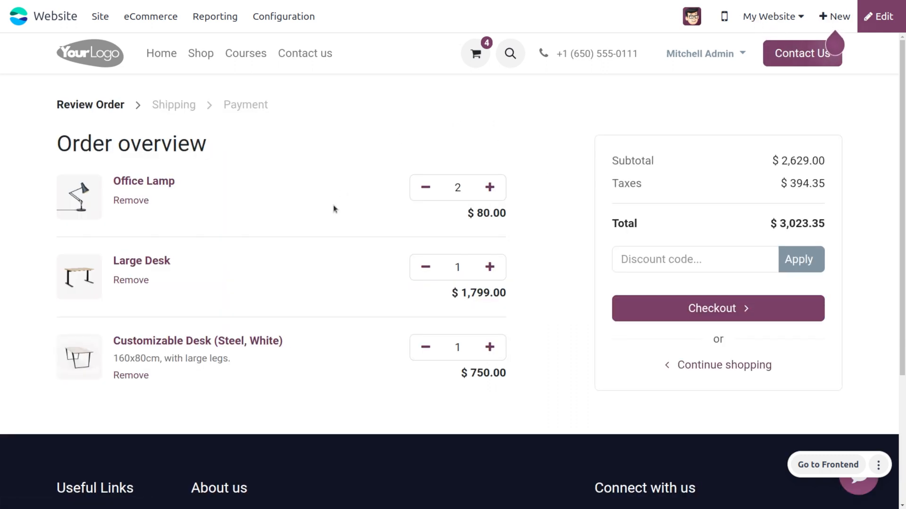
mouse_move(445, 193)
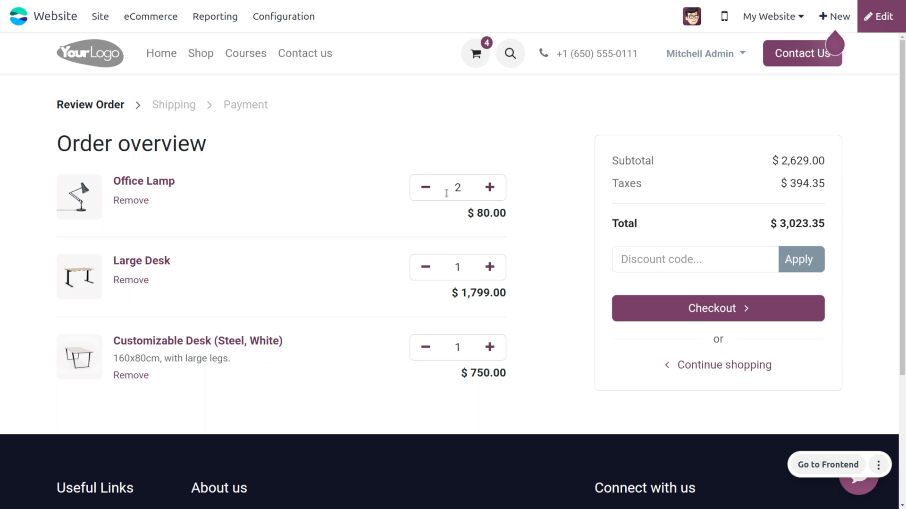
left_click(283, 16)
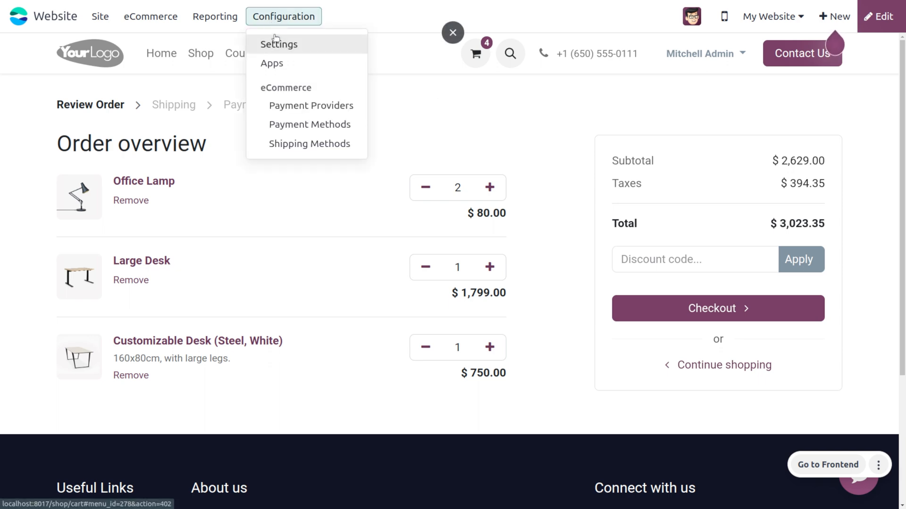
Step: Set Add to Cart to 'Stay on Product Page' under Checkout Process and save the settings
left_click(278, 43)
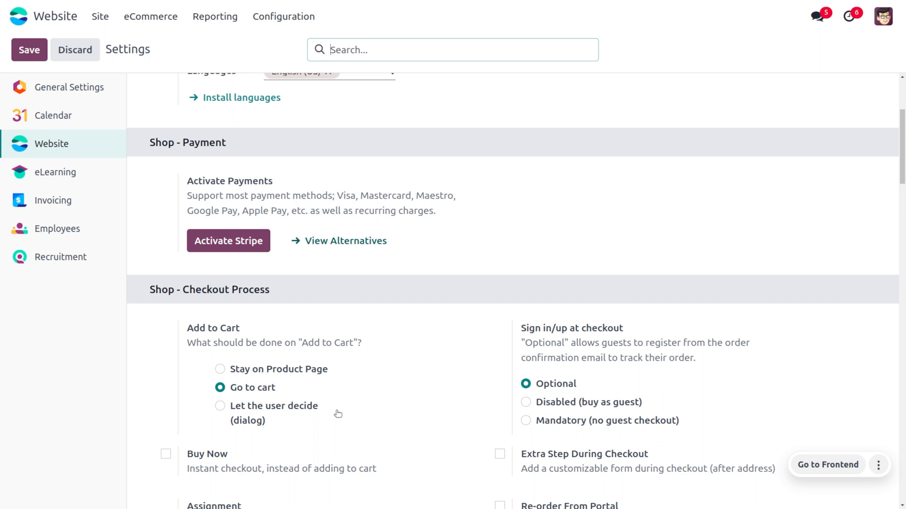
left_click(219, 369)
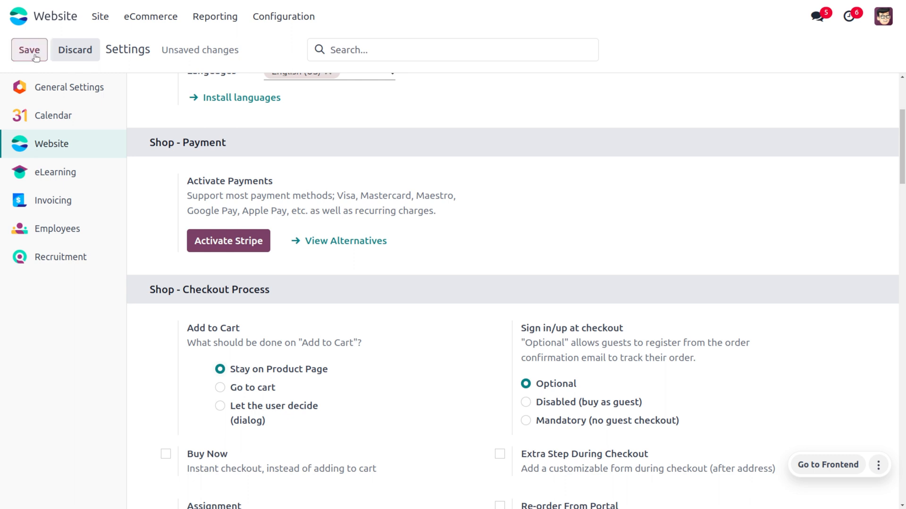
left_click(100, 17)
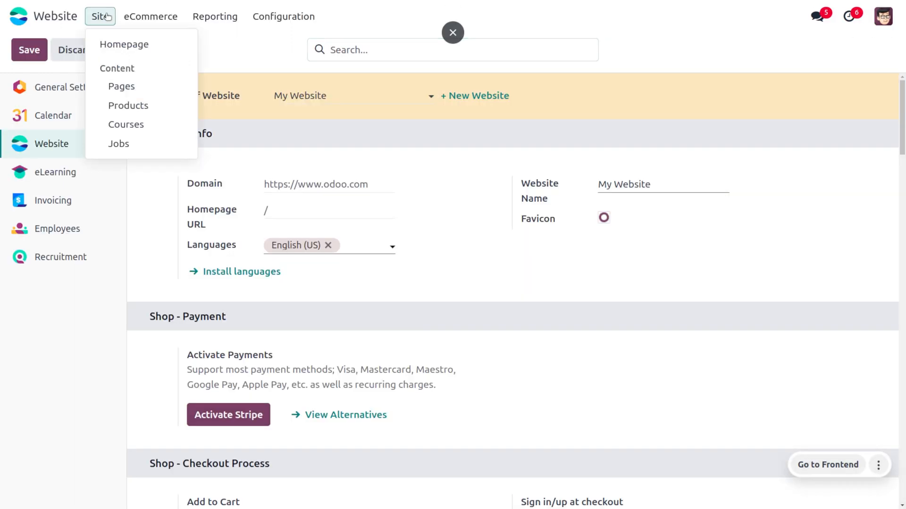
left_click(125, 44)
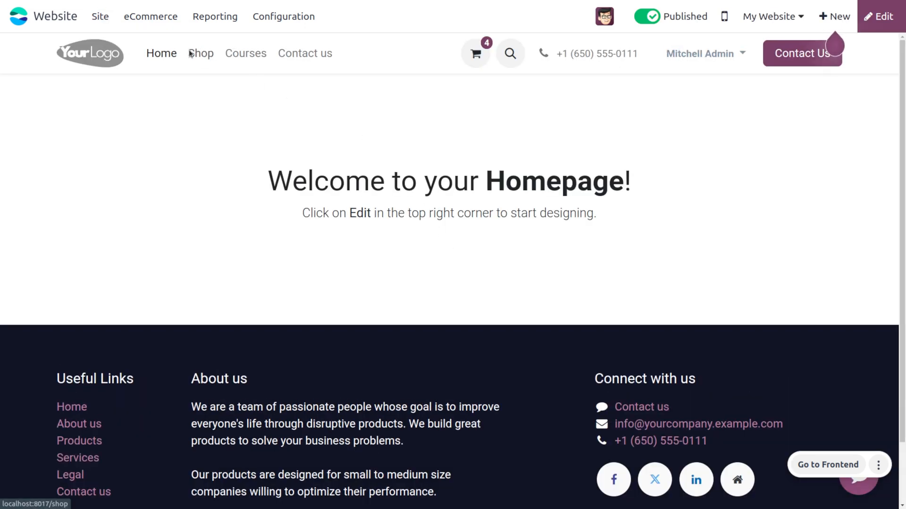
Step: Add the Drawer from the Shop to the cart, staying on its page and dismissing the confirmation
left_click(201, 53)
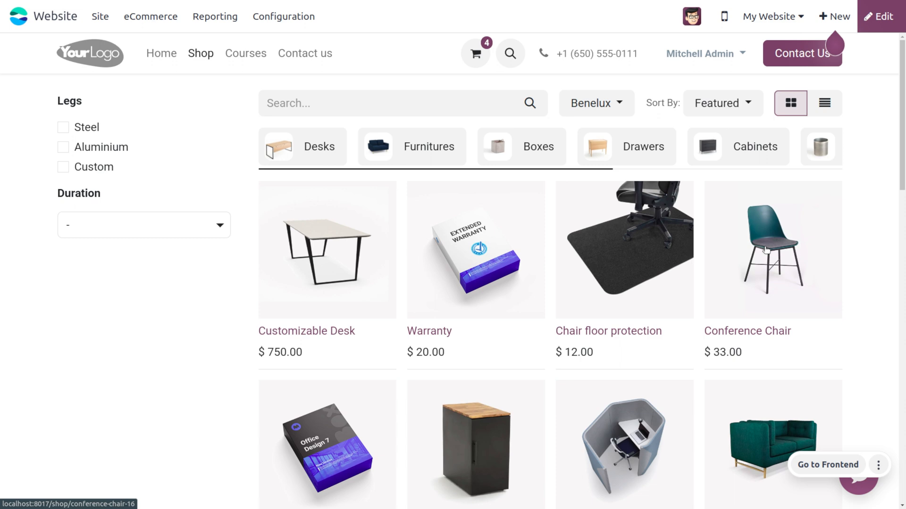
scroll("down", 3)
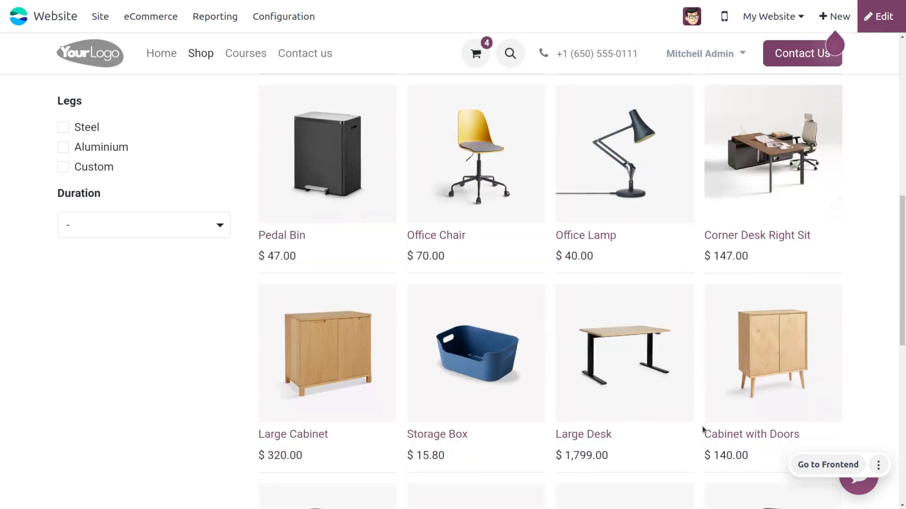
scroll("down", 3)
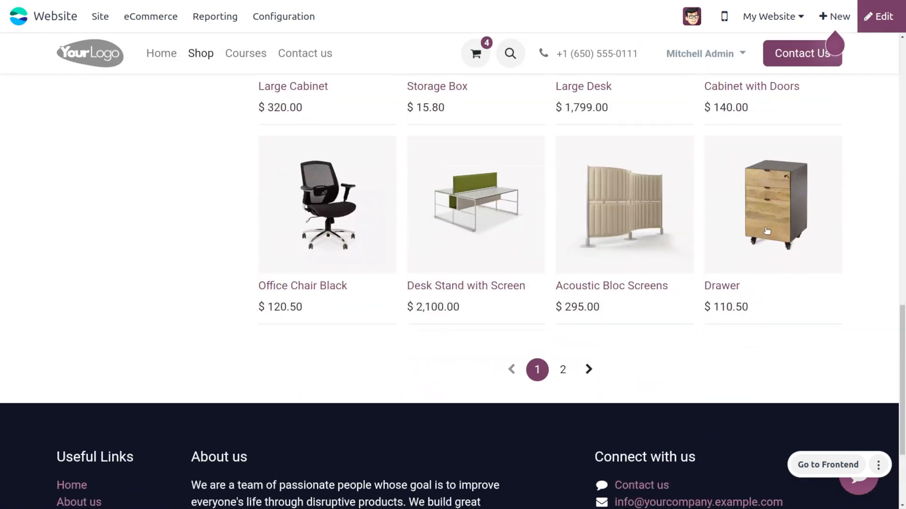
left_click(767, 205)
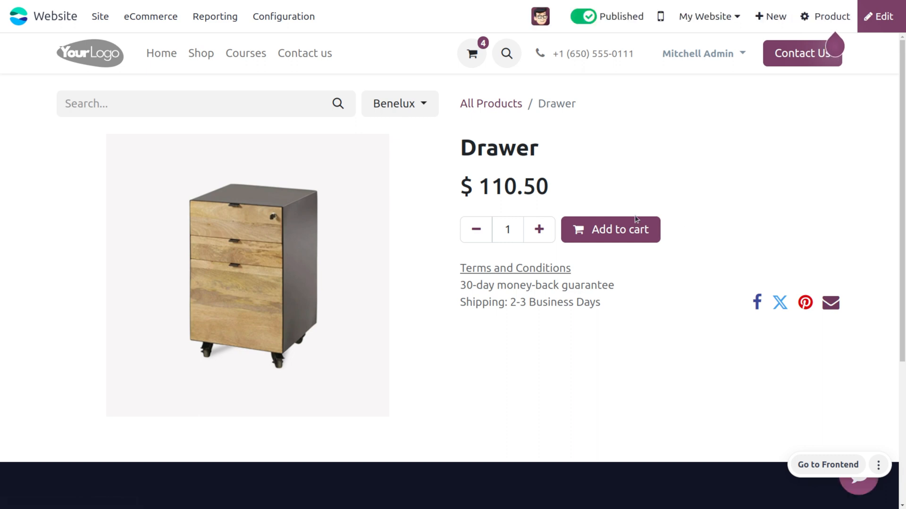
left_click(610, 229)
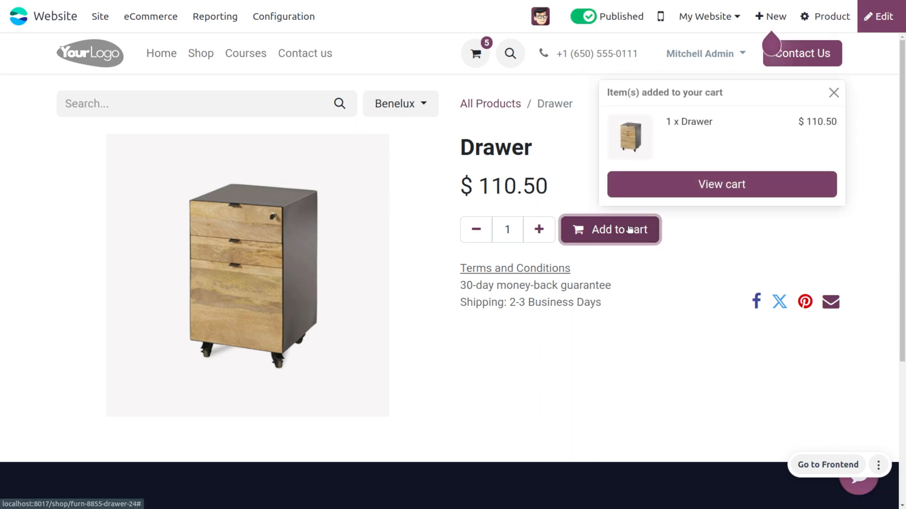
mouse_move(542, 152)
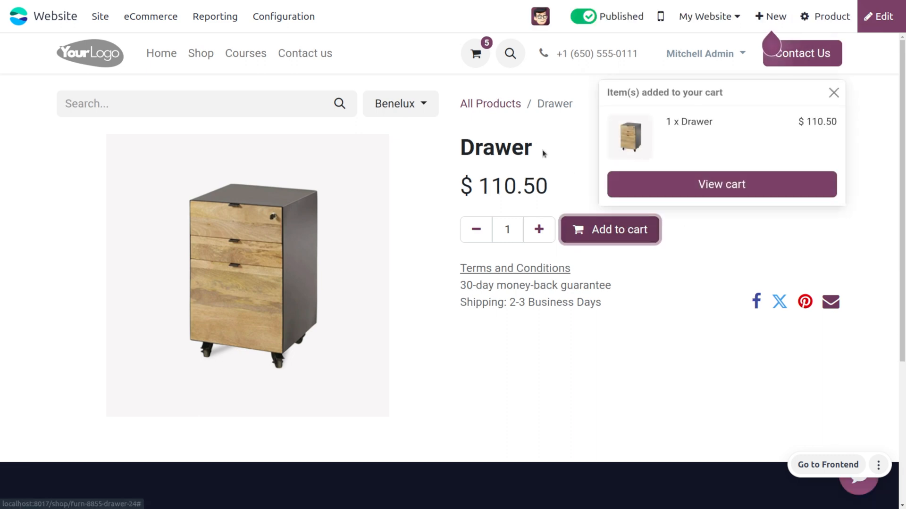
left_click(474, 53)
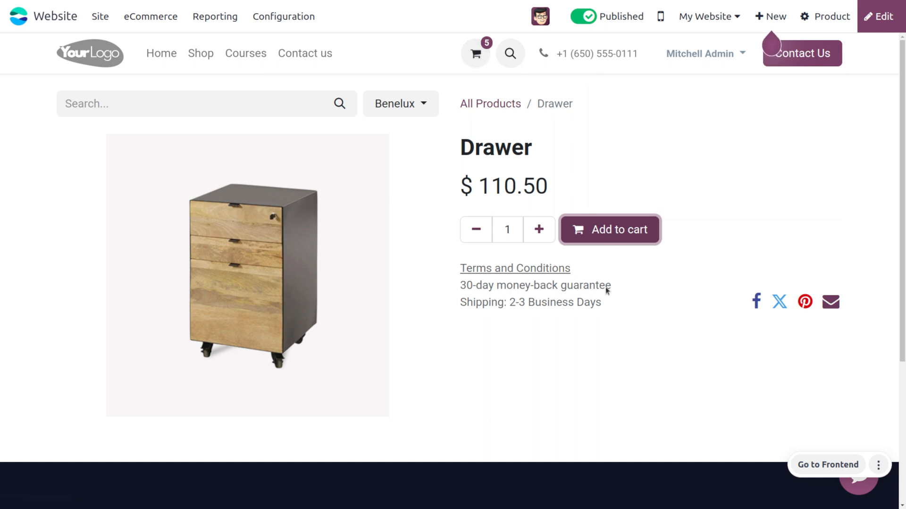
mouse_move(585, 244)
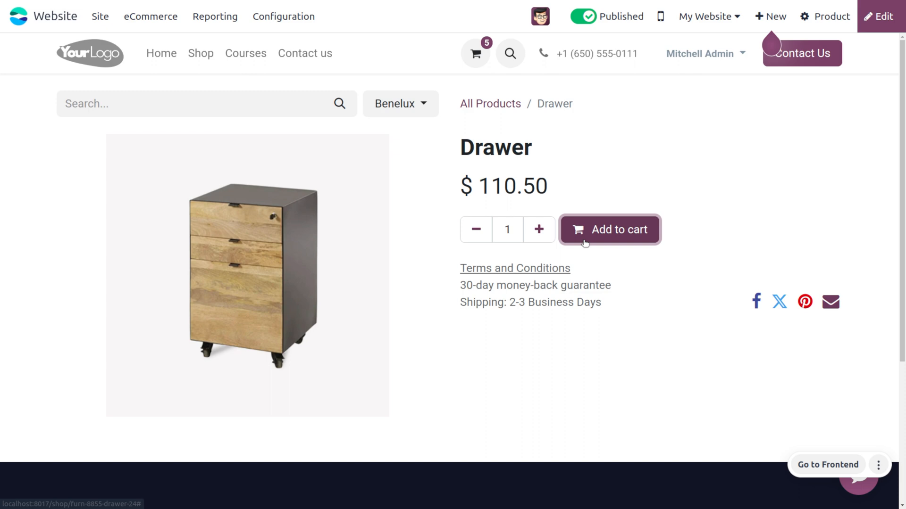
mouse_move(587, 213)
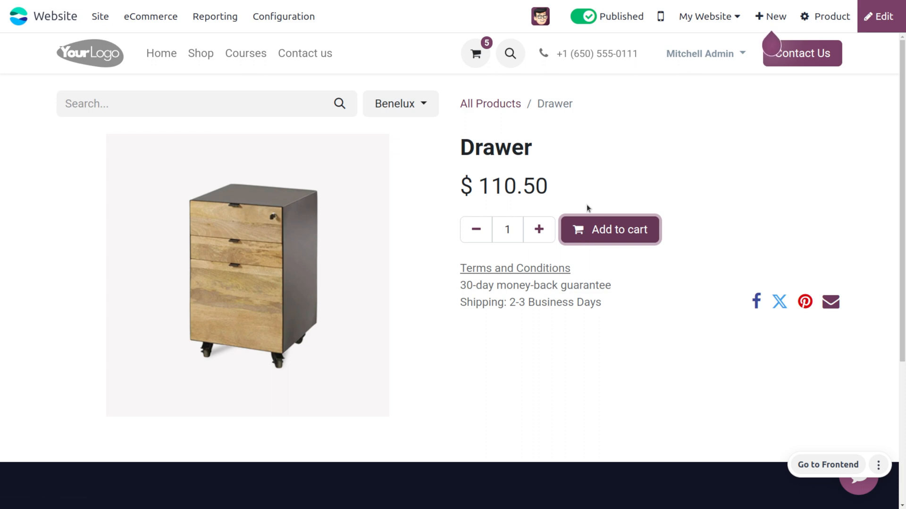
mouse_move(355, 86)
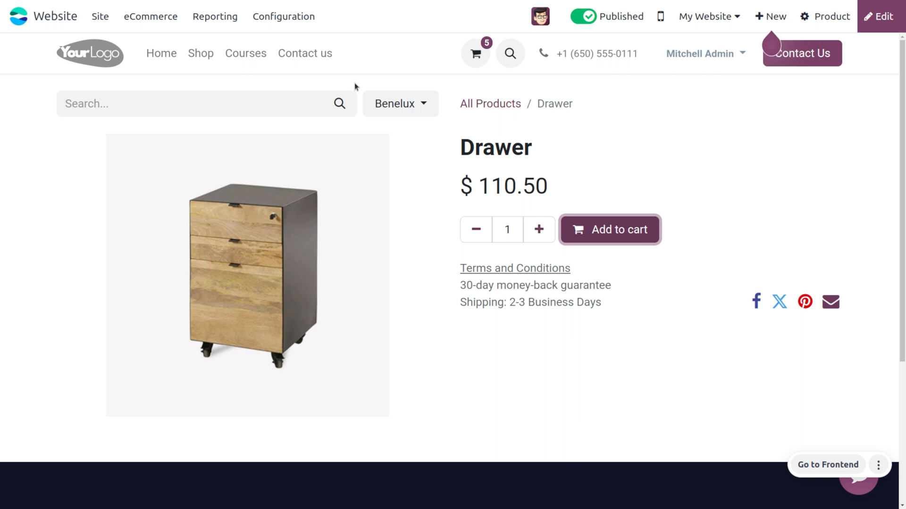
mouse_move(349, 236)
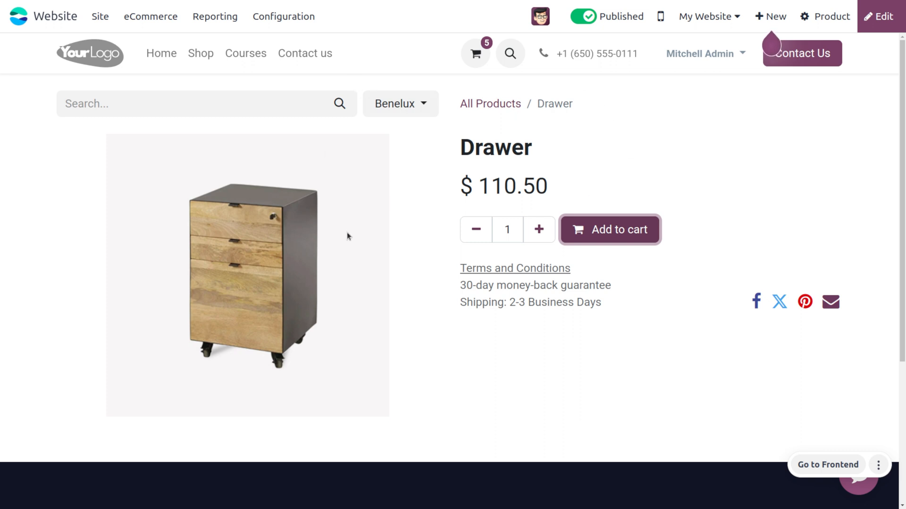
mouse_move(355, 248)
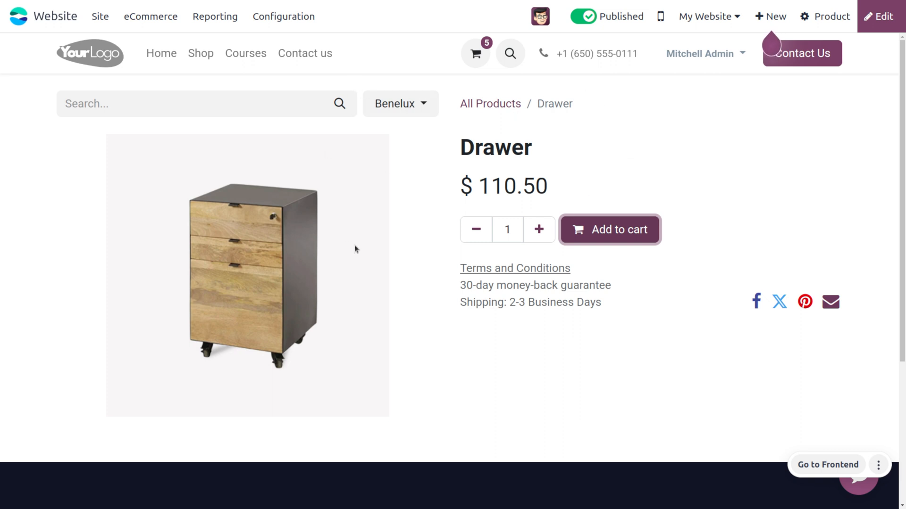